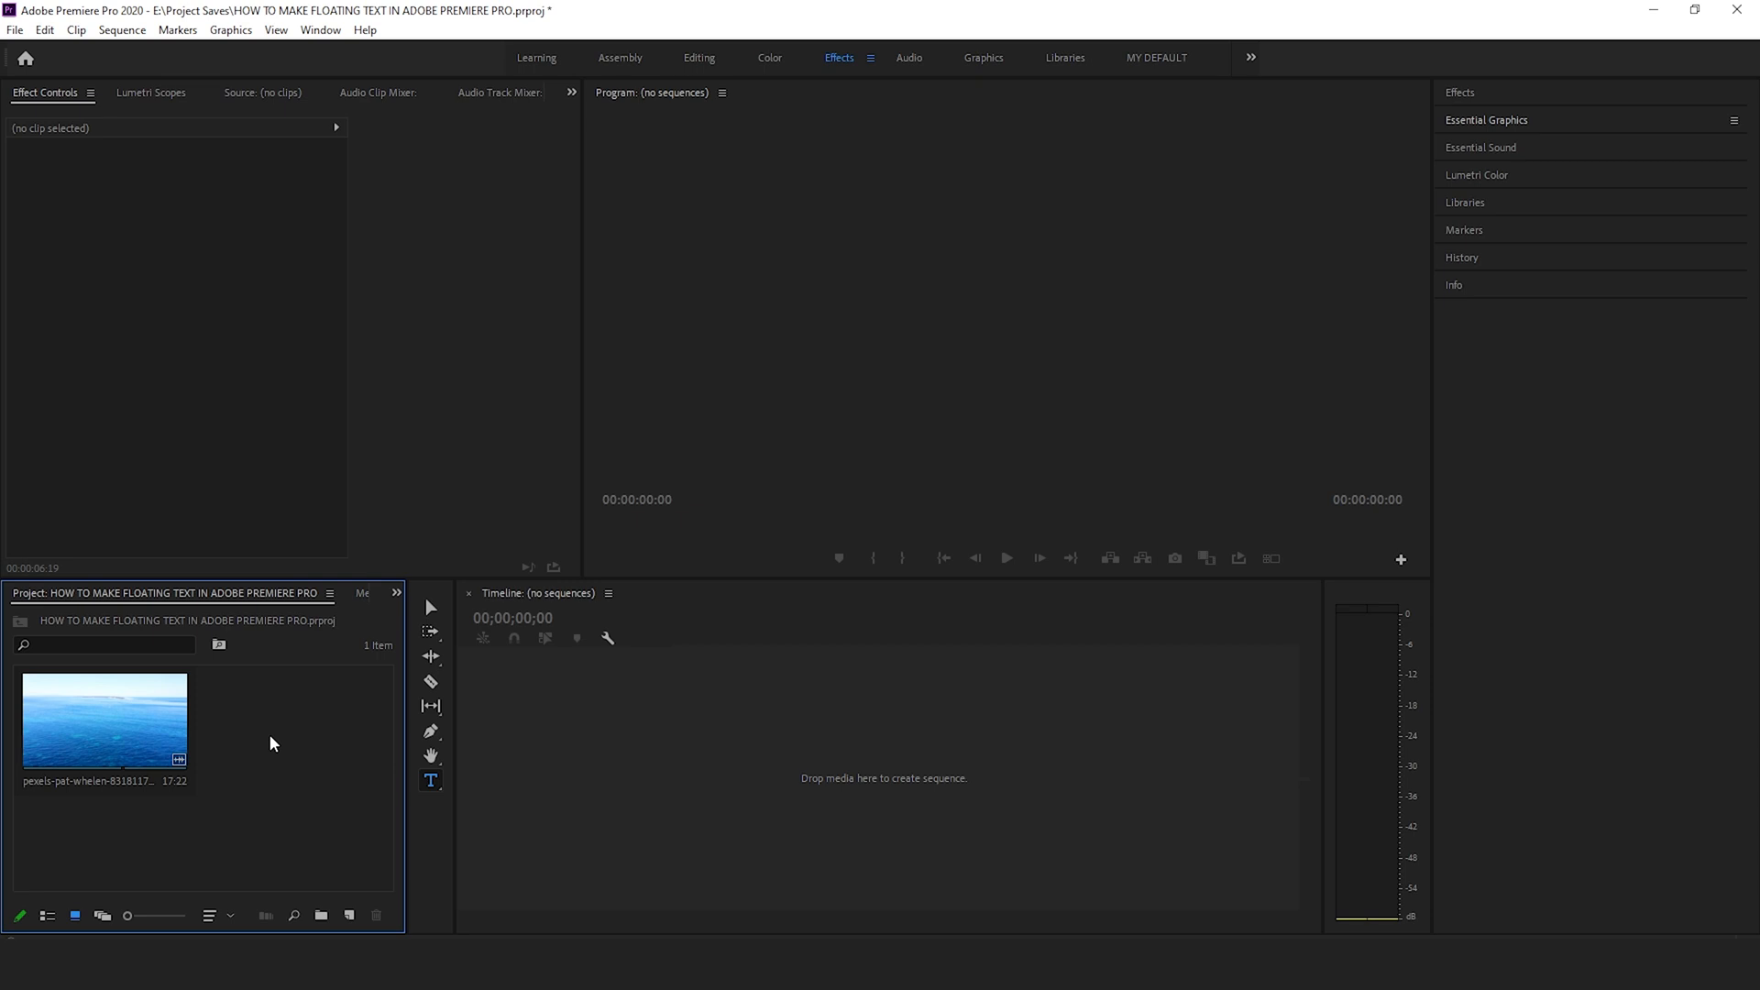
Build a sequence from the ocean clip and add a bold green 'FLOAT' title over it.
click(103, 721)
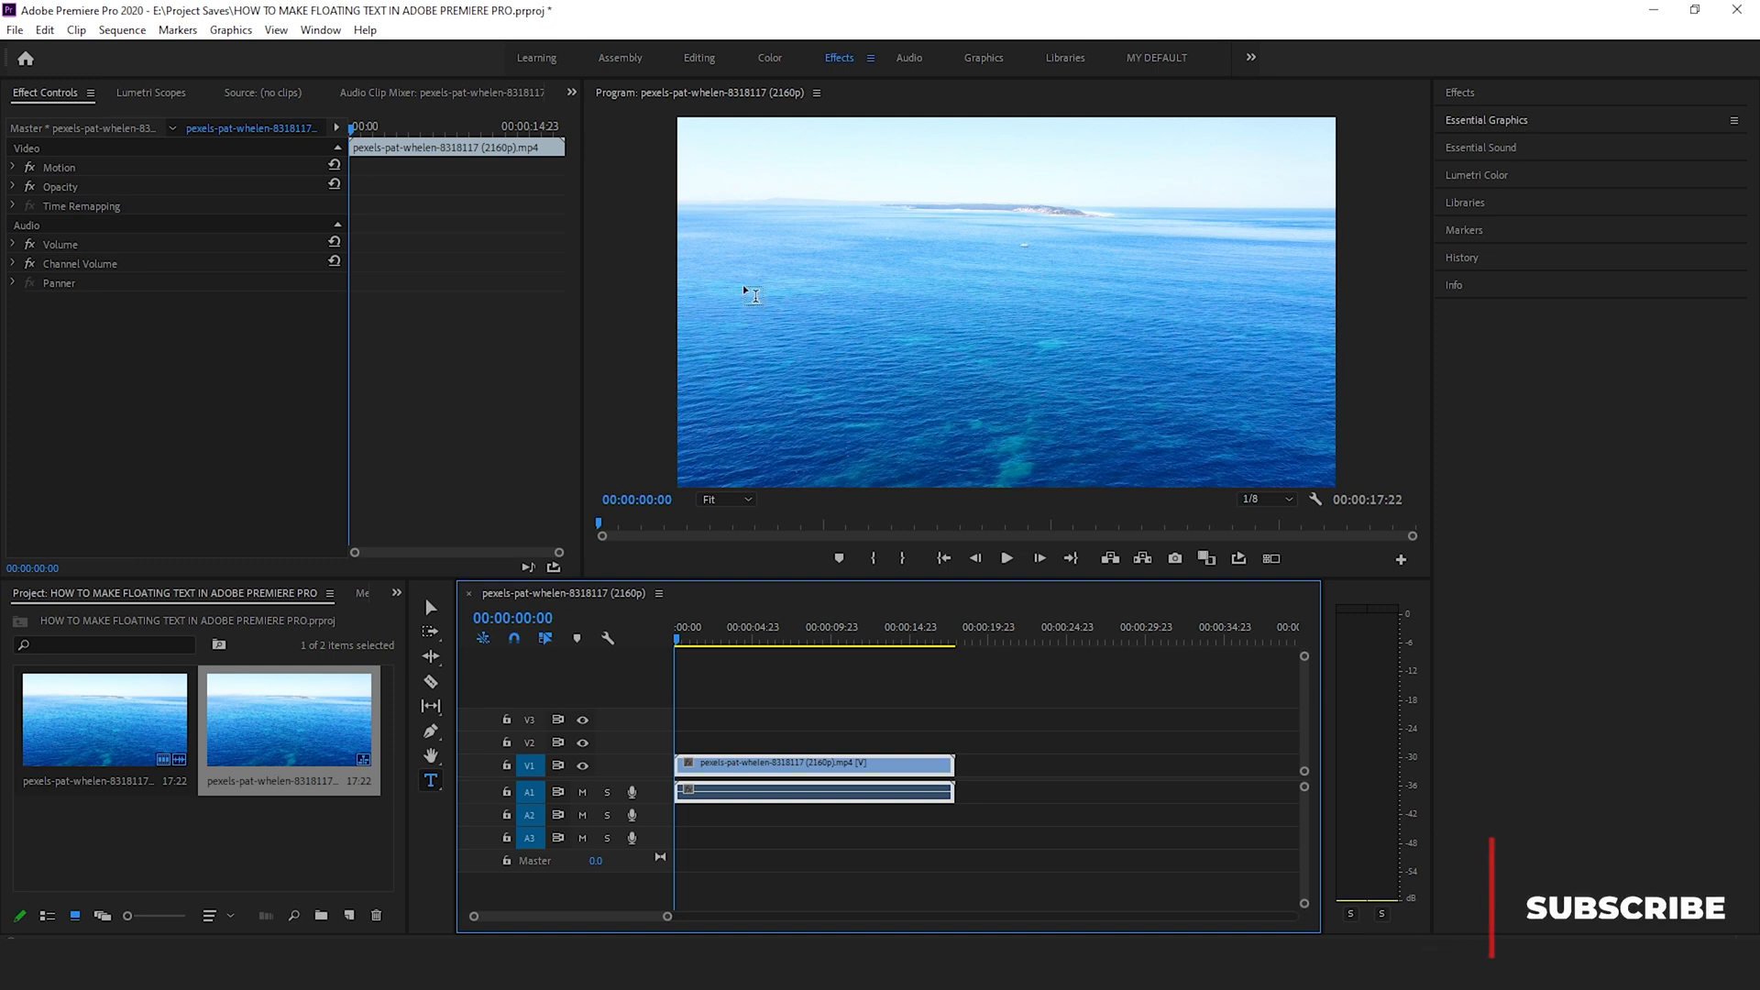
mouse_move(756, 265)
text(FLOA)
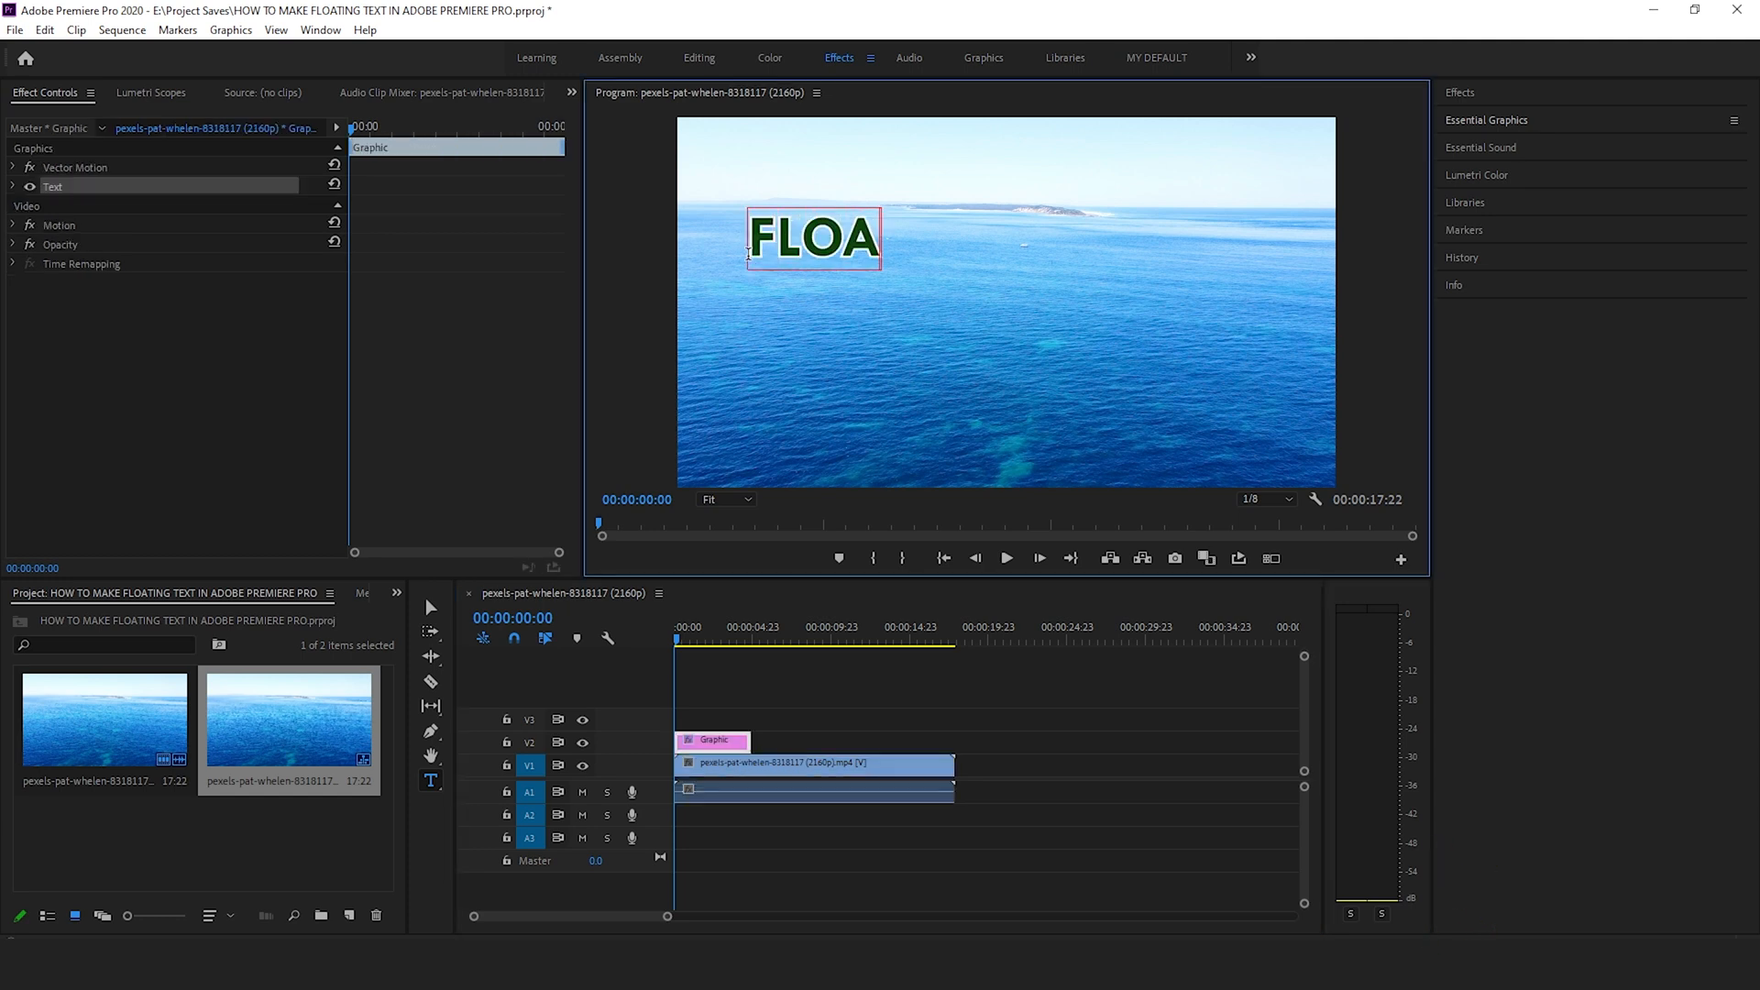
text(T)
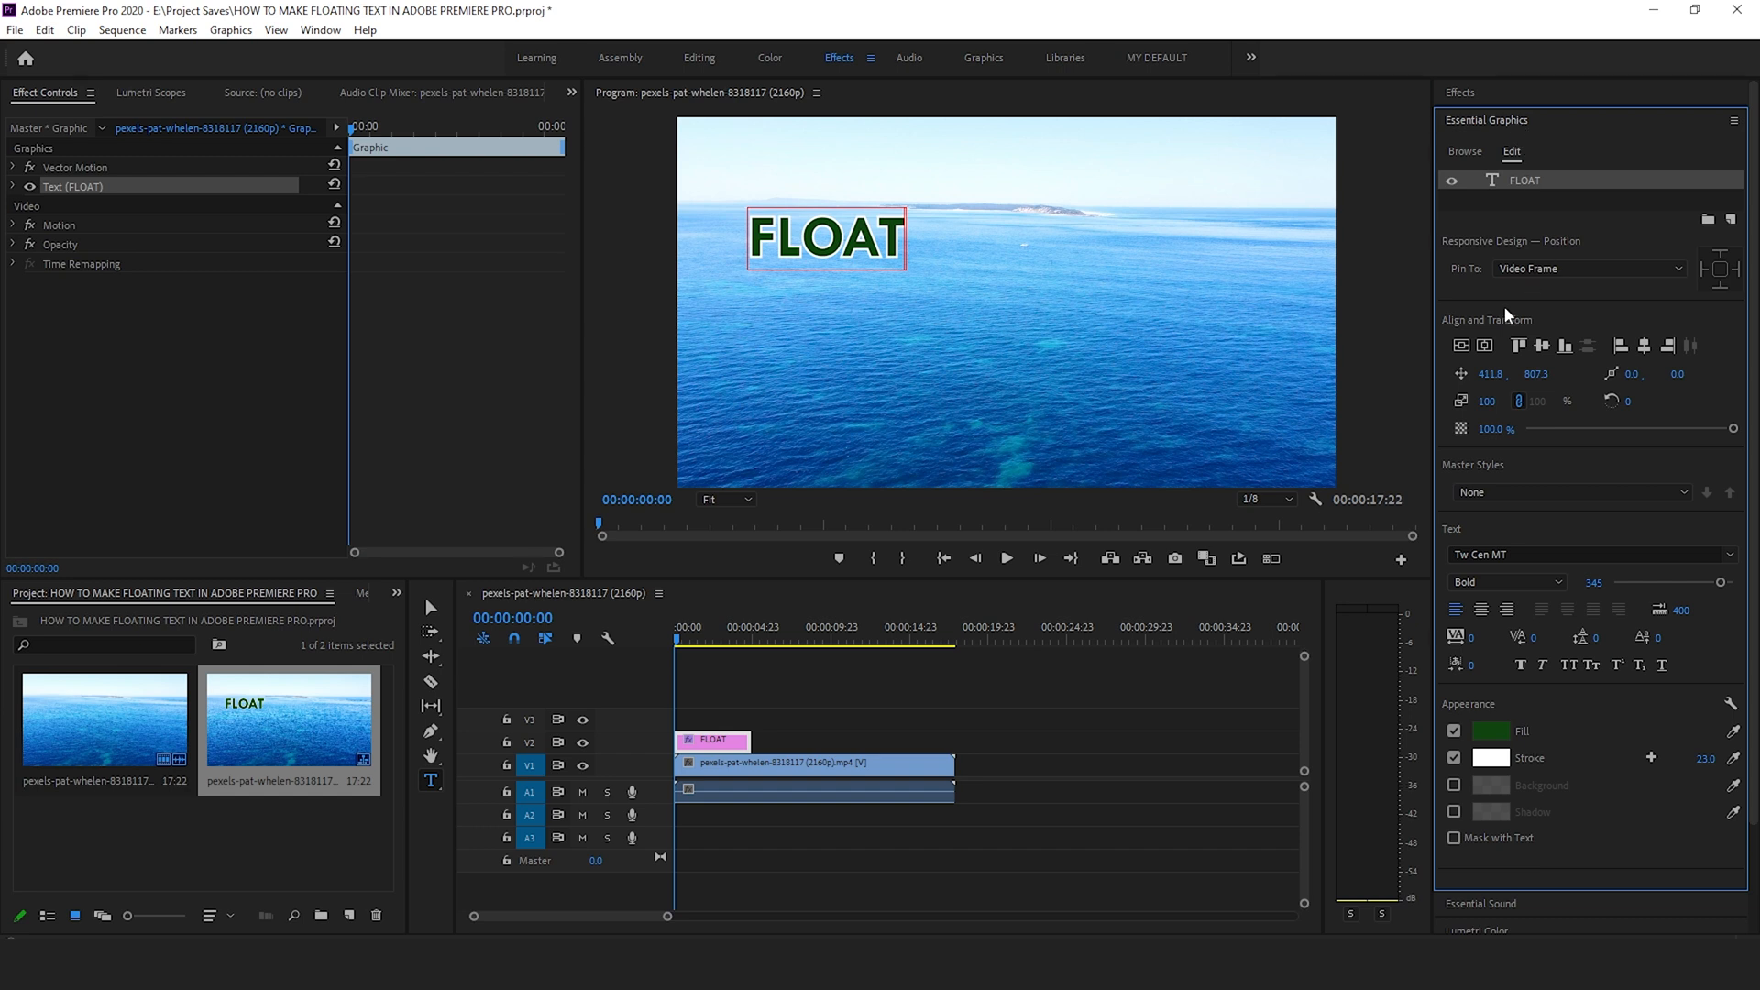
Shrink and centre the FLOAT text, then trim both clips to about 5 seconds.
click(1483, 345)
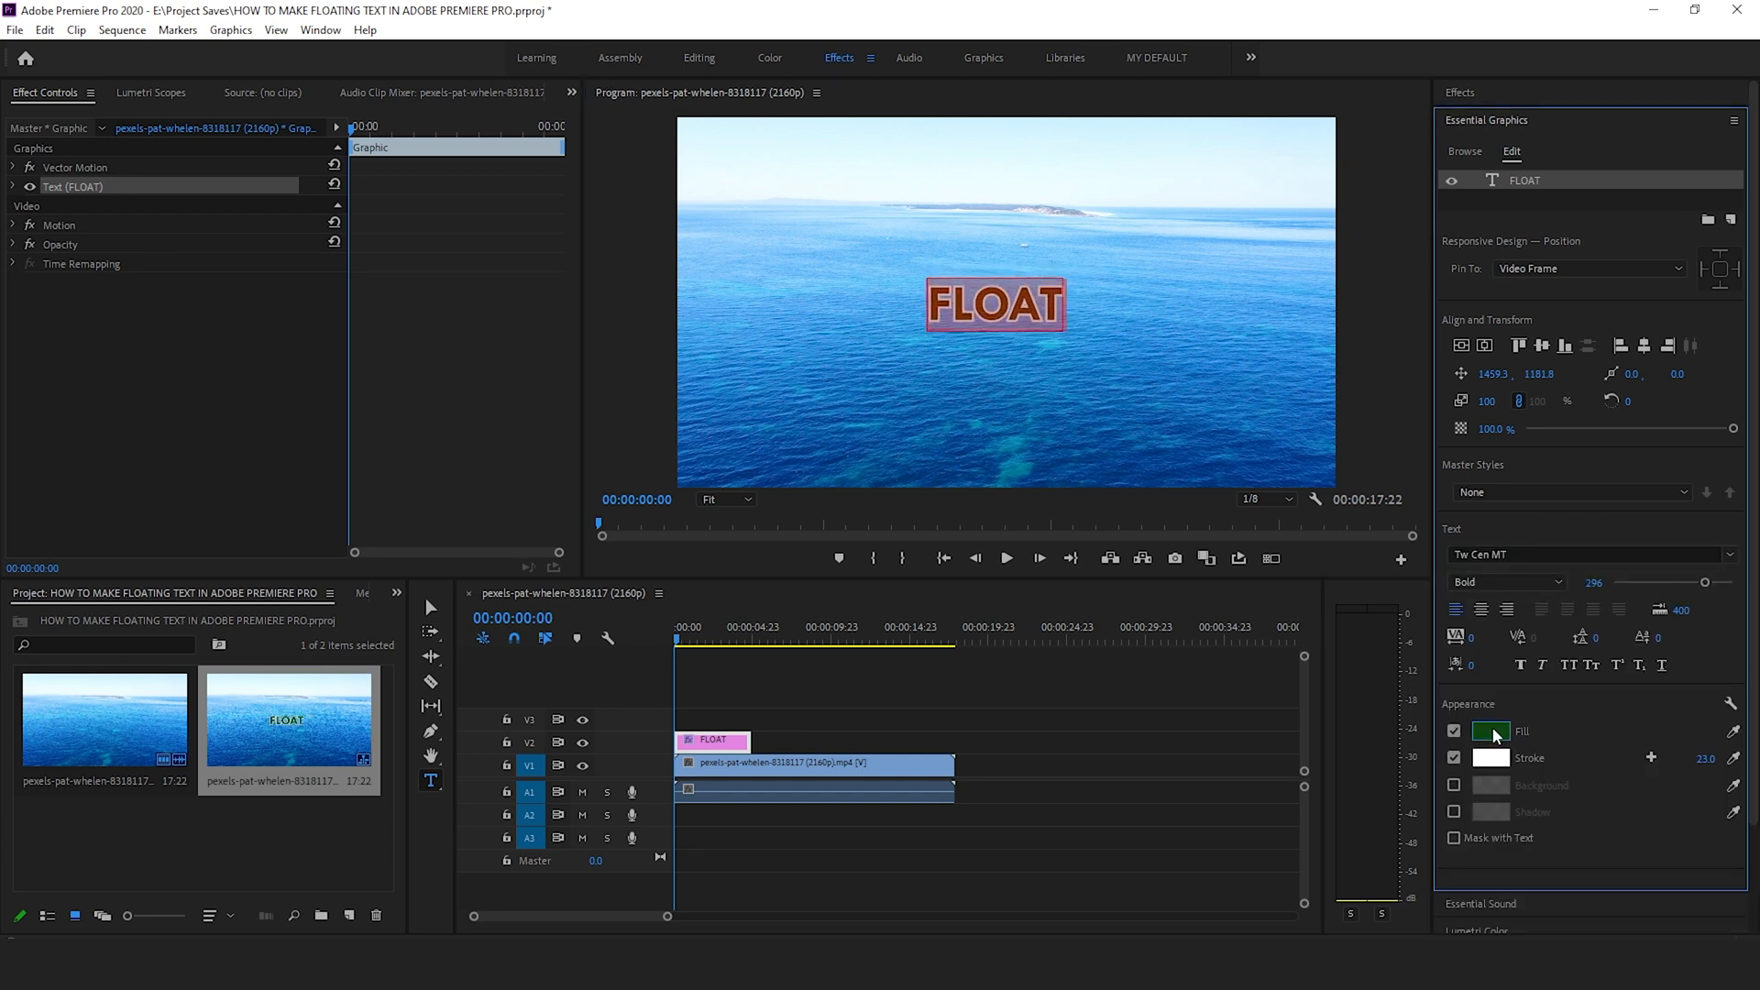
click(801, 719)
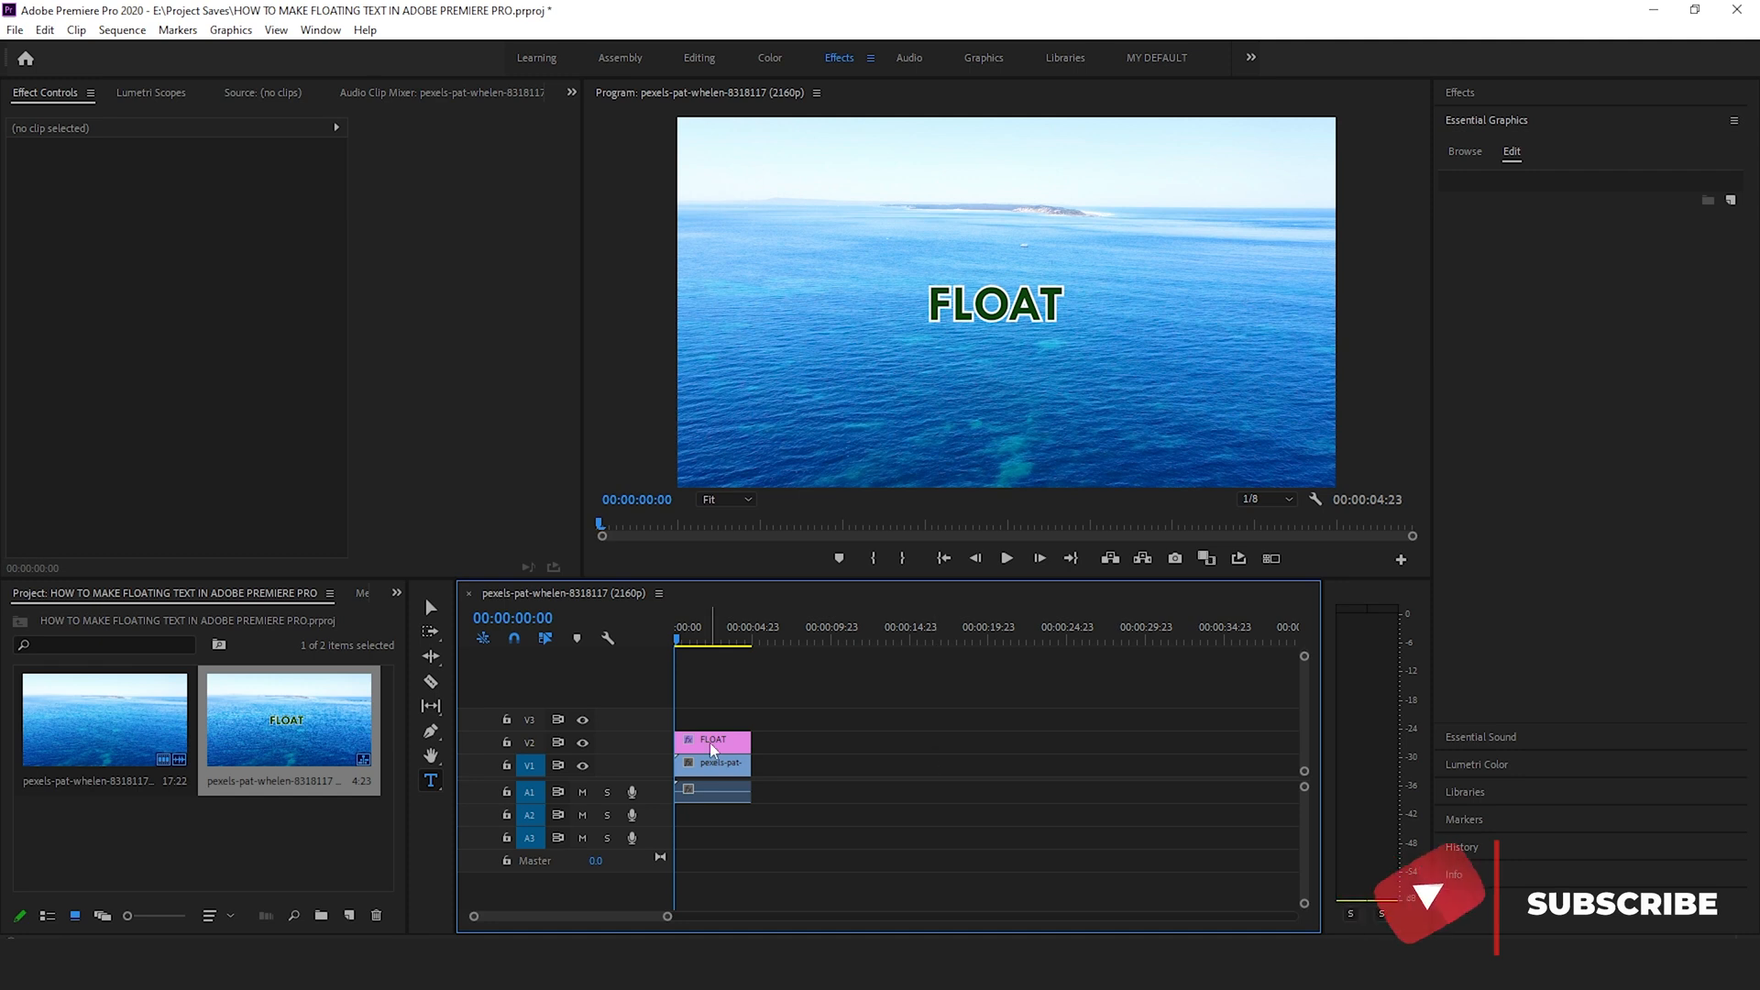
Expand the FLOAT clip's Text and Transform properties and start keyframing Position.
click(713, 741)
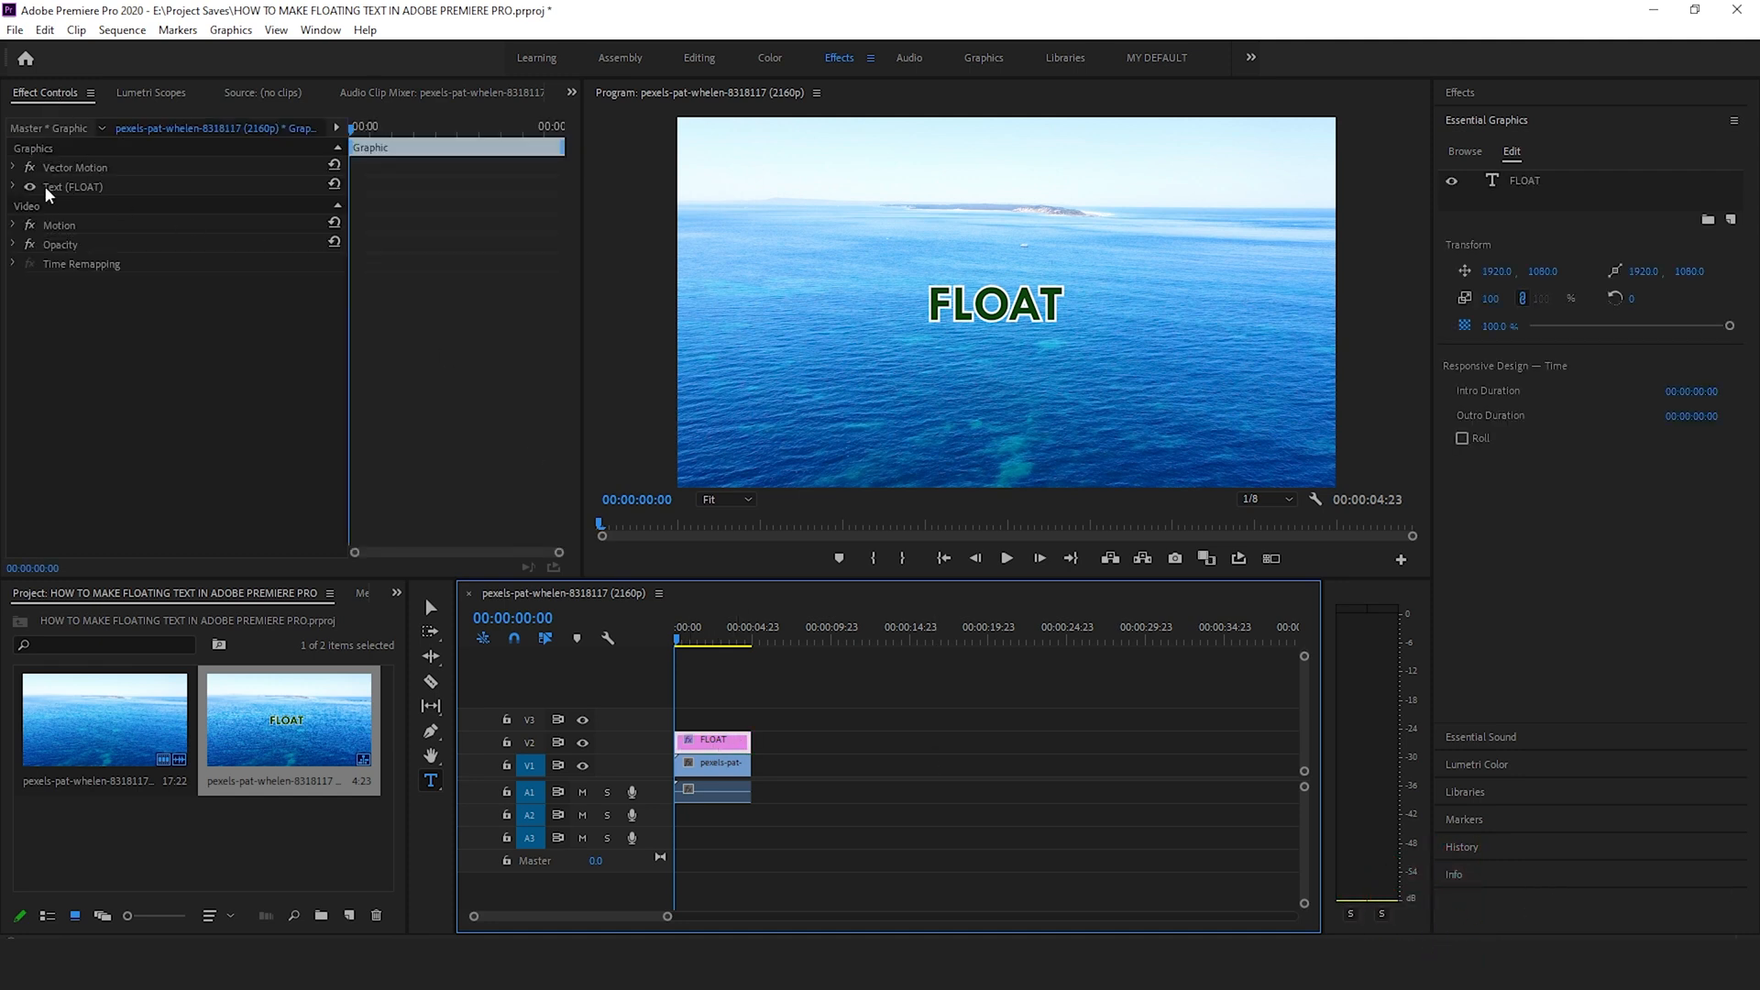
click(12, 186)
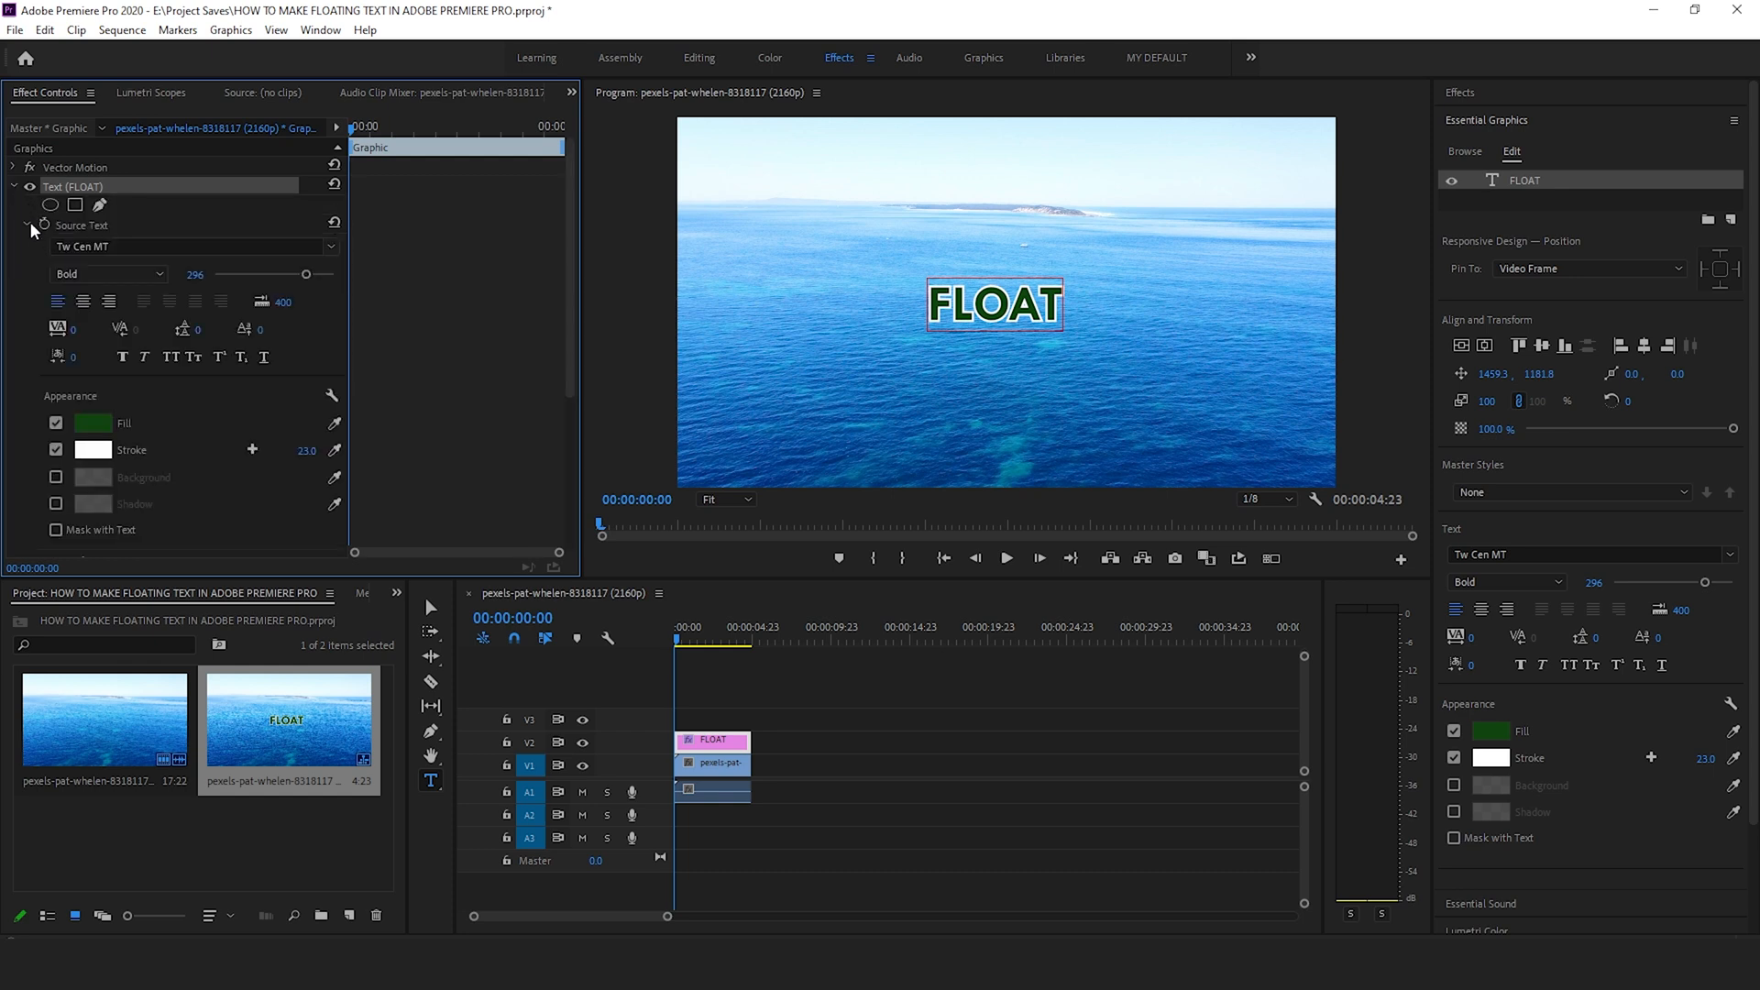
click(25, 244)
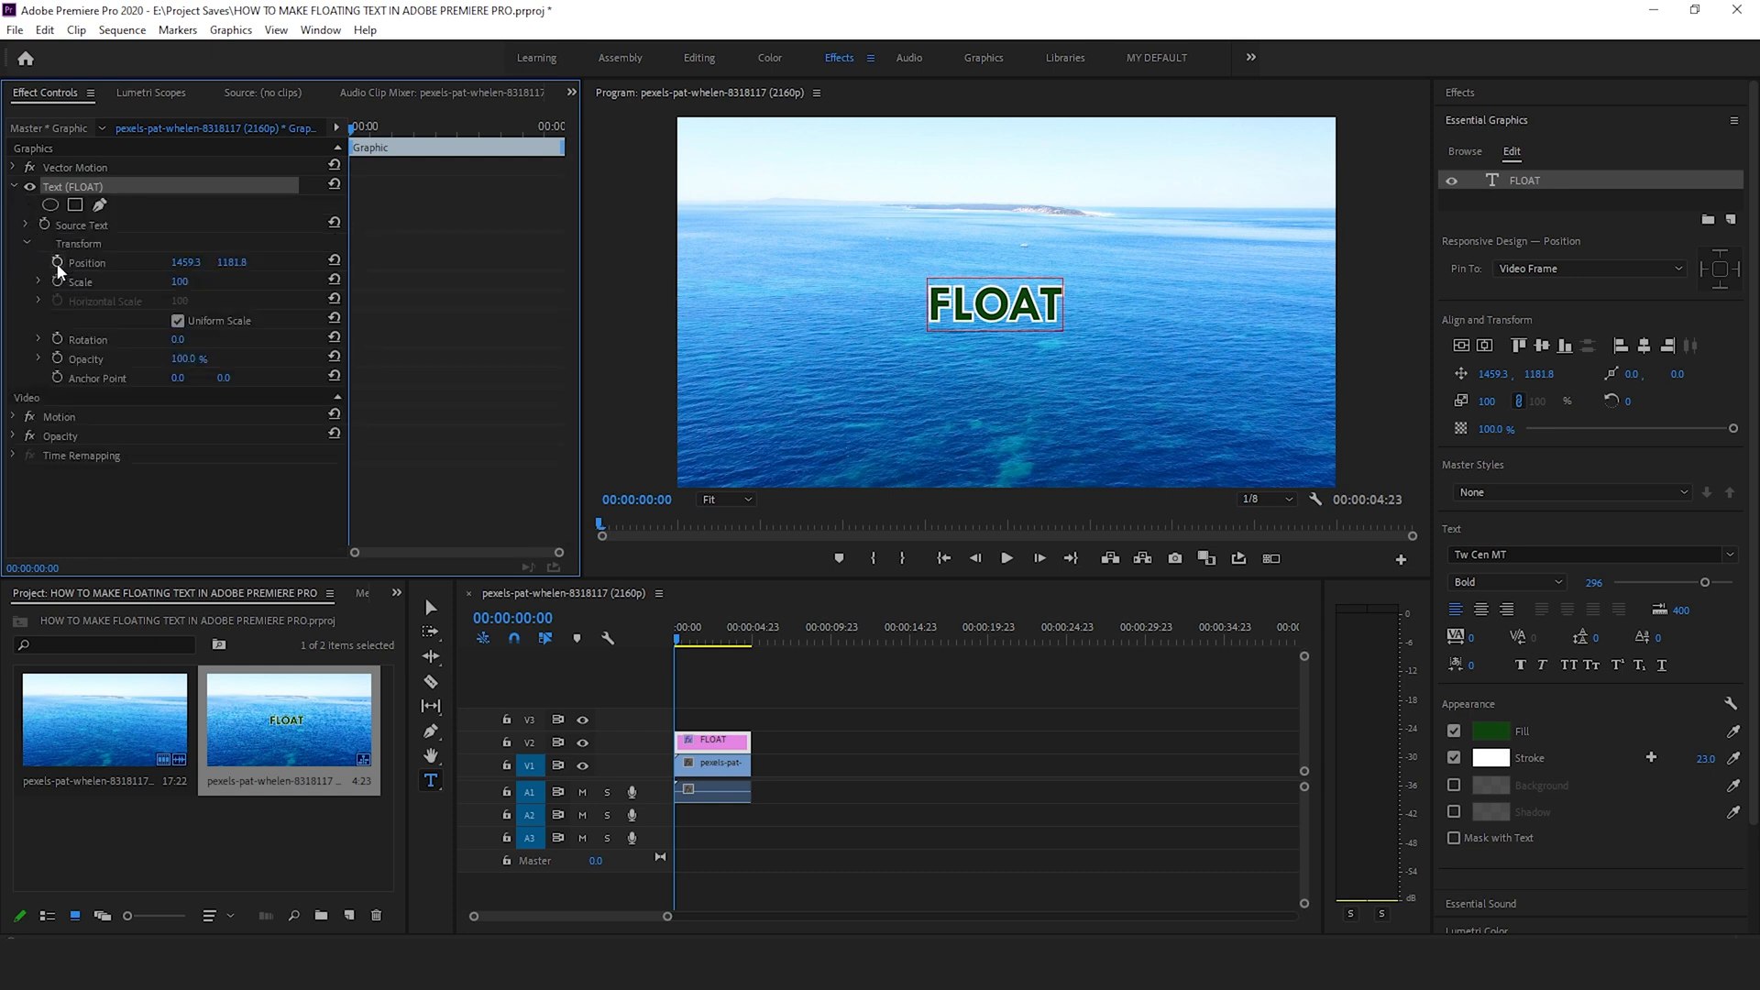
click(56, 261)
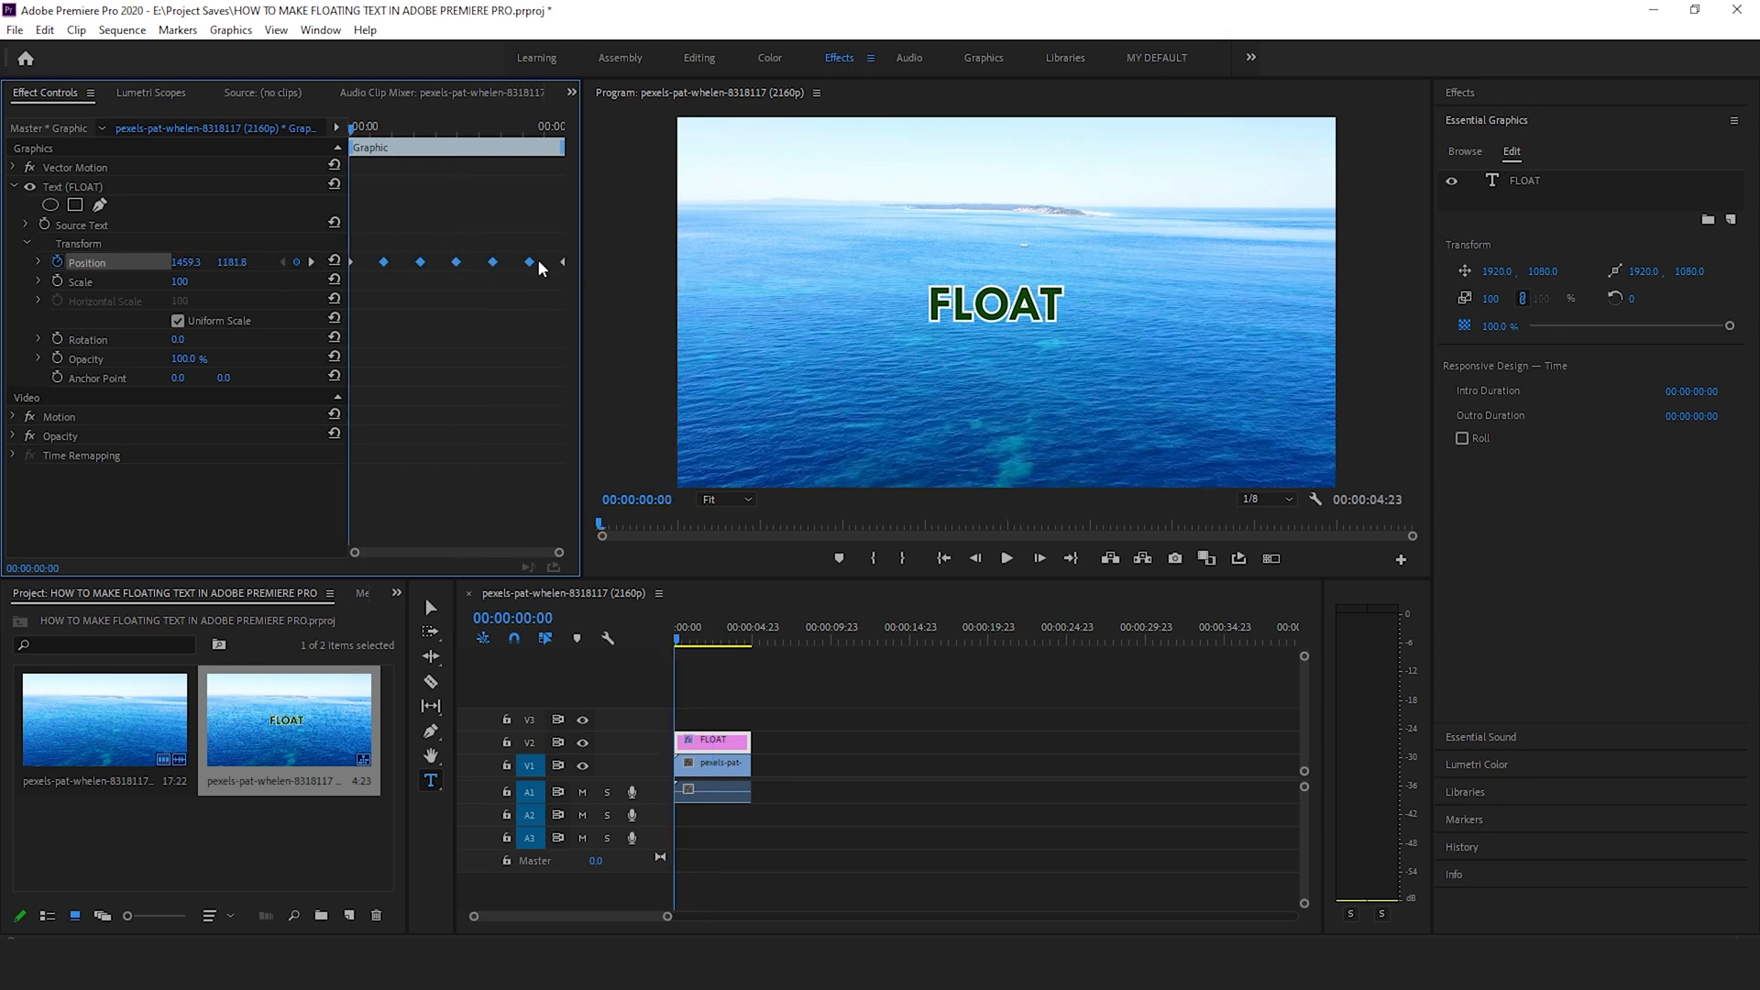
Set the FLOAT Position keyframes to Bezier temporal interpolation.
right_click(528, 262)
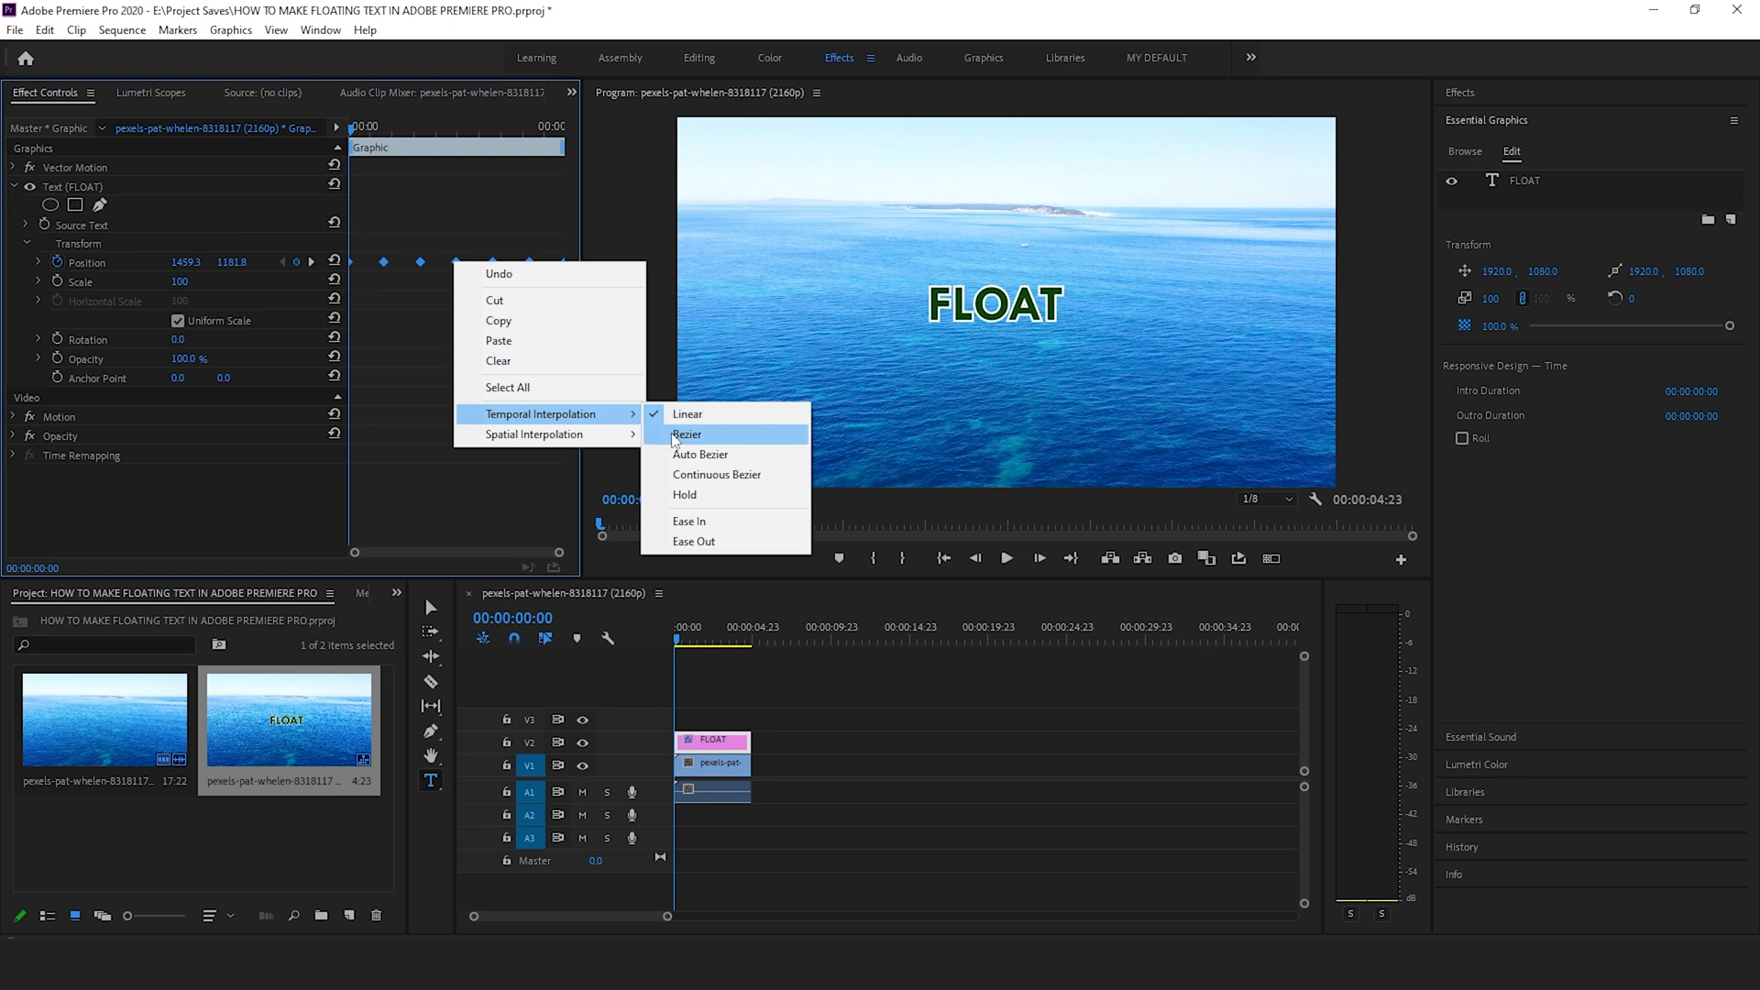
click(685, 434)
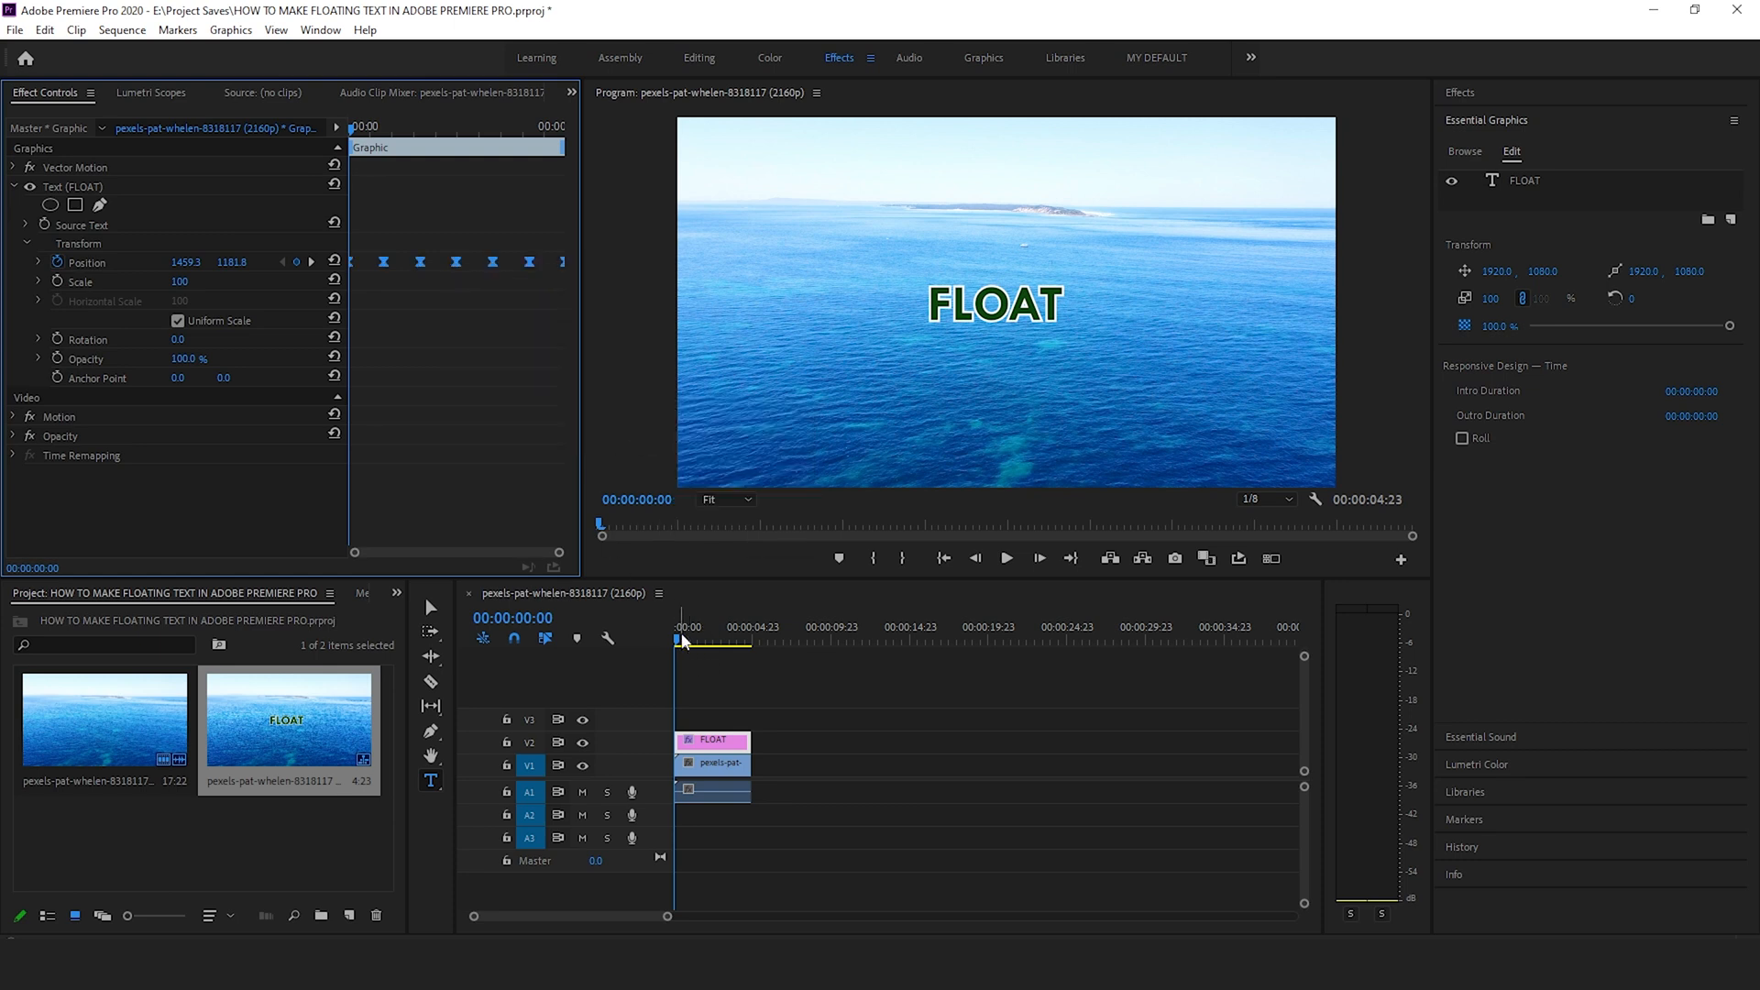